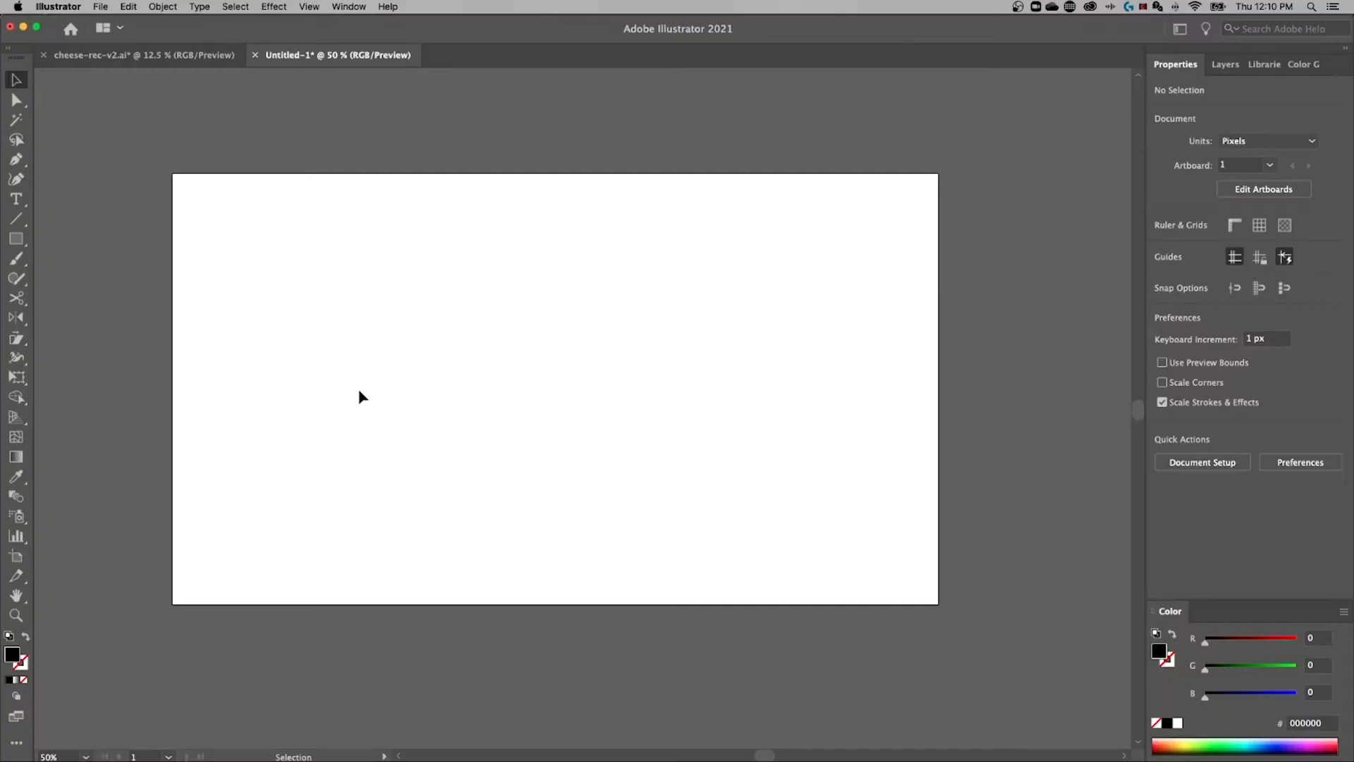
Type OUTLINE on the artboard in Trade Gothic Next LT Pro Heavy Condensed
{"action": "left_click", "coordinate": [15, 199]}
{"action": "type", "text": "OUTLINE"}
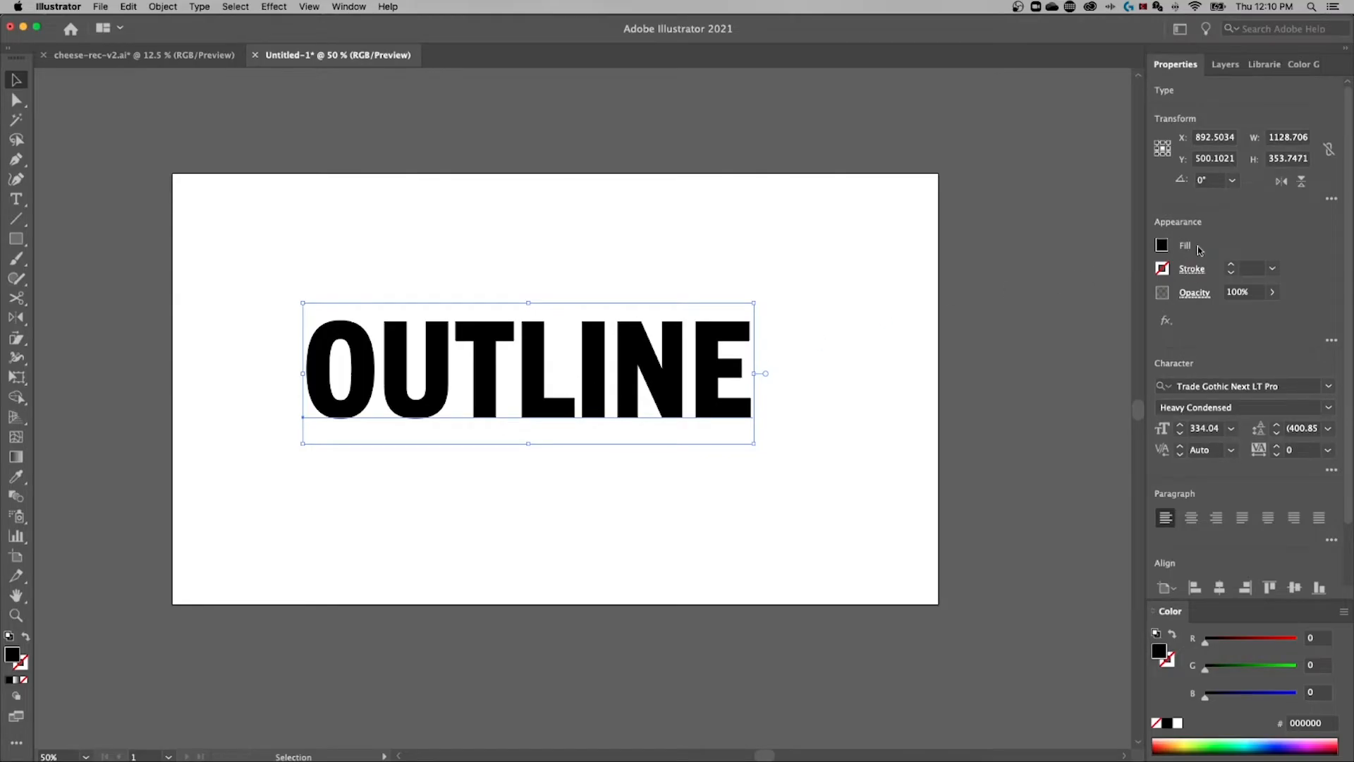
Set the OUTLINE text's fill to None in the Properties panel
{"action": "left_click", "coordinate": [1161, 246]}
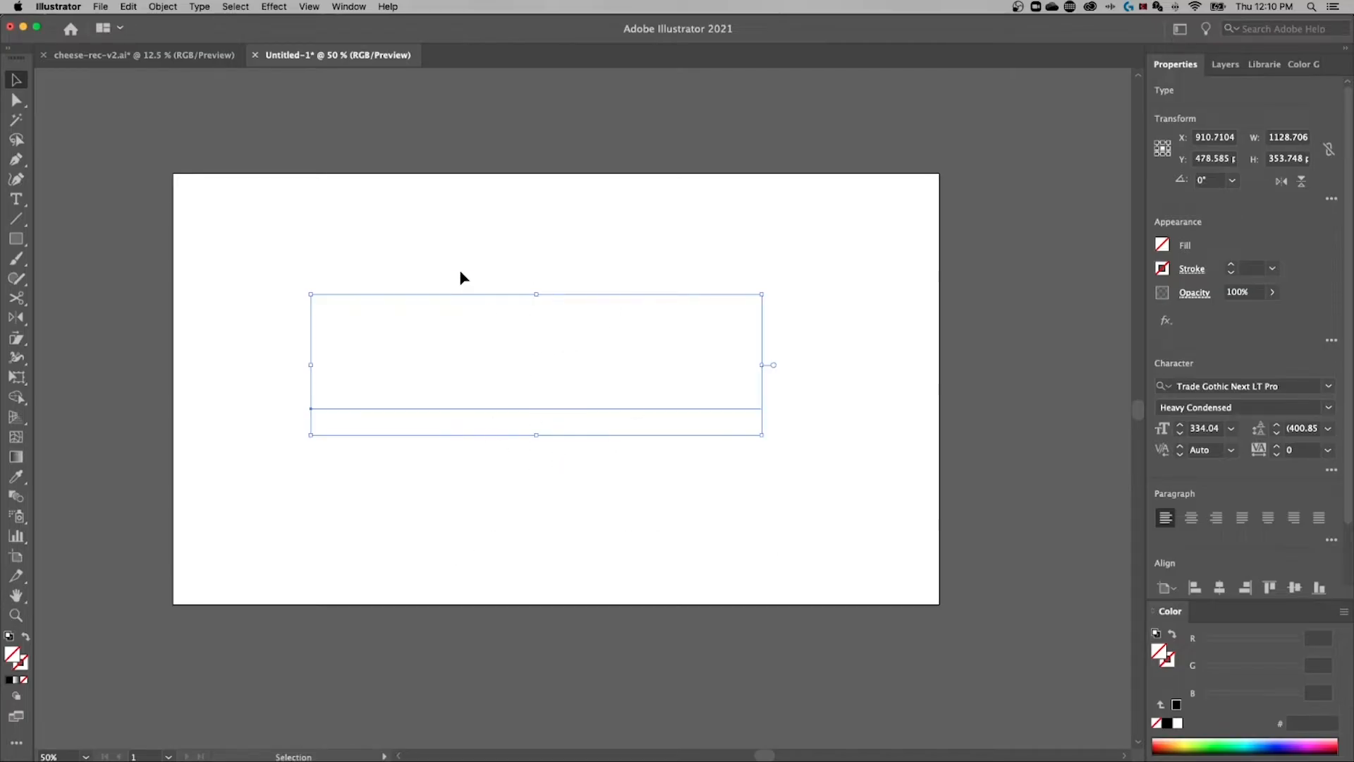
Show the Appearance panel from the Window menu to add a dark 231F20 fill
{"action": "left_click", "coordinate": [349, 6]}
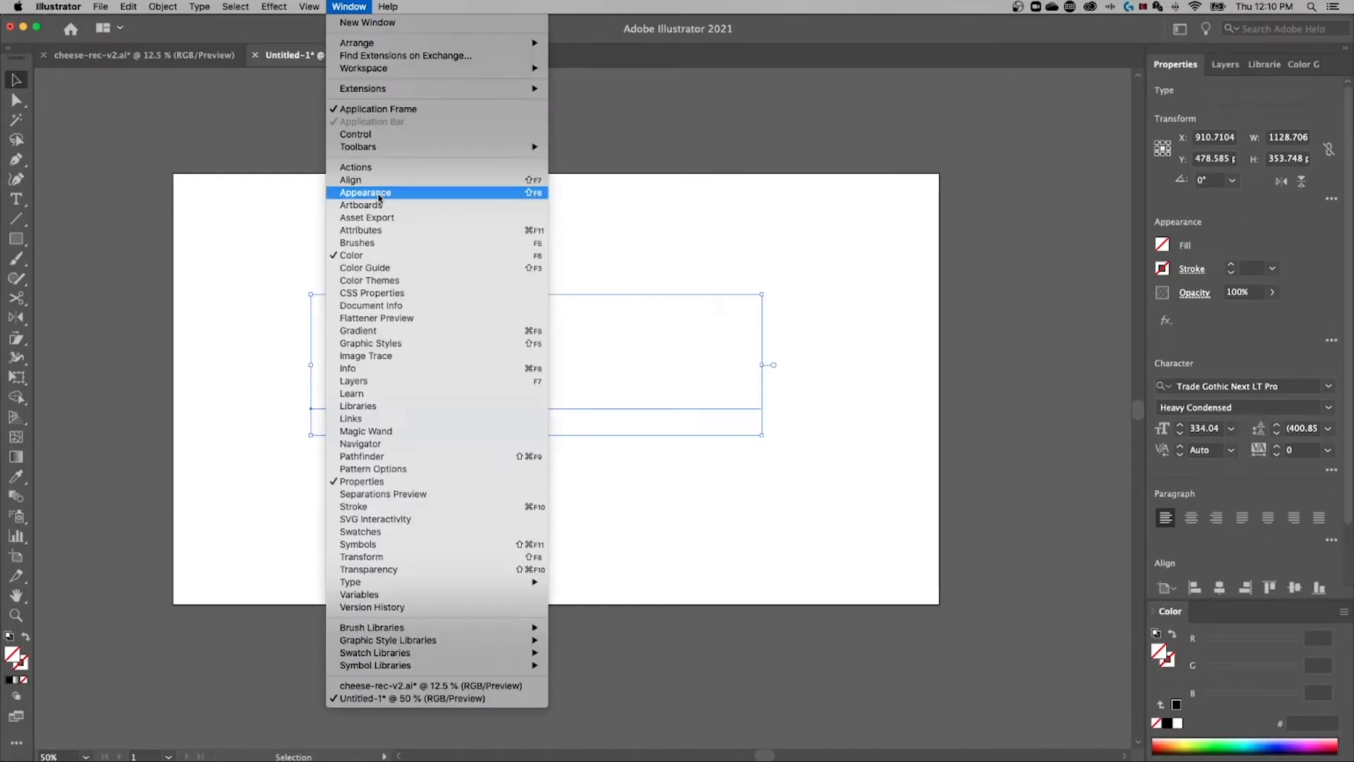
{"action": "left_click", "coordinate": [365, 191]}
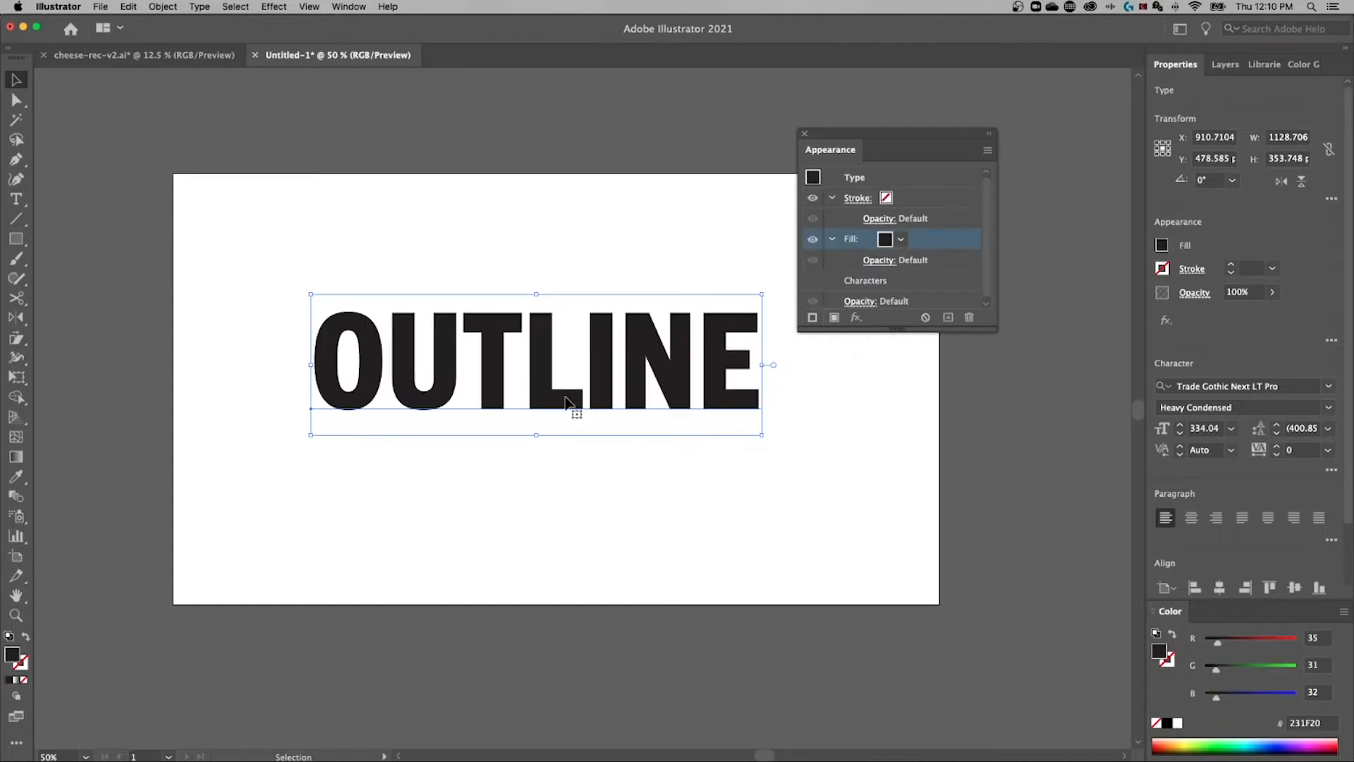
Change the OUTLINE type's new fill to red ED1C24
{"action": "left_click", "coordinate": [900, 239]}
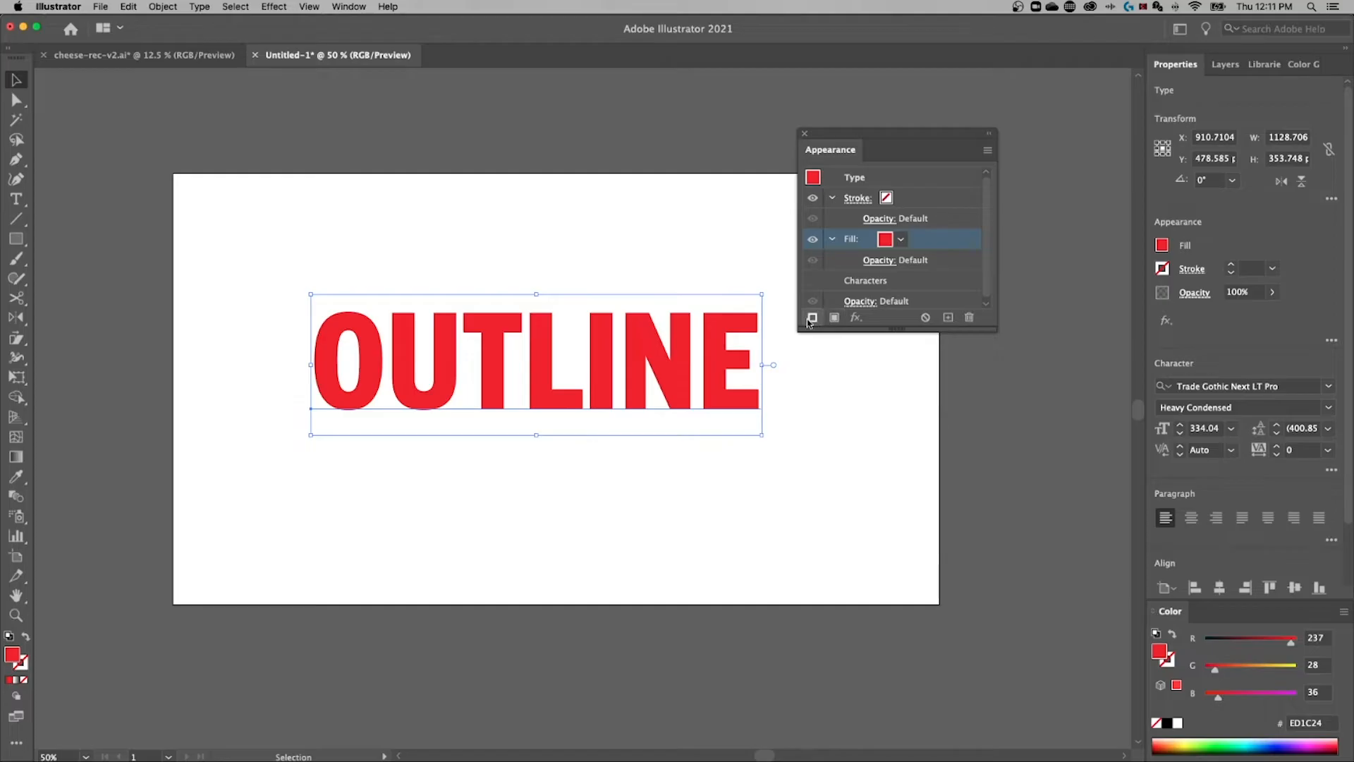
{"action": "mouse_move", "coordinate": [812, 317]}
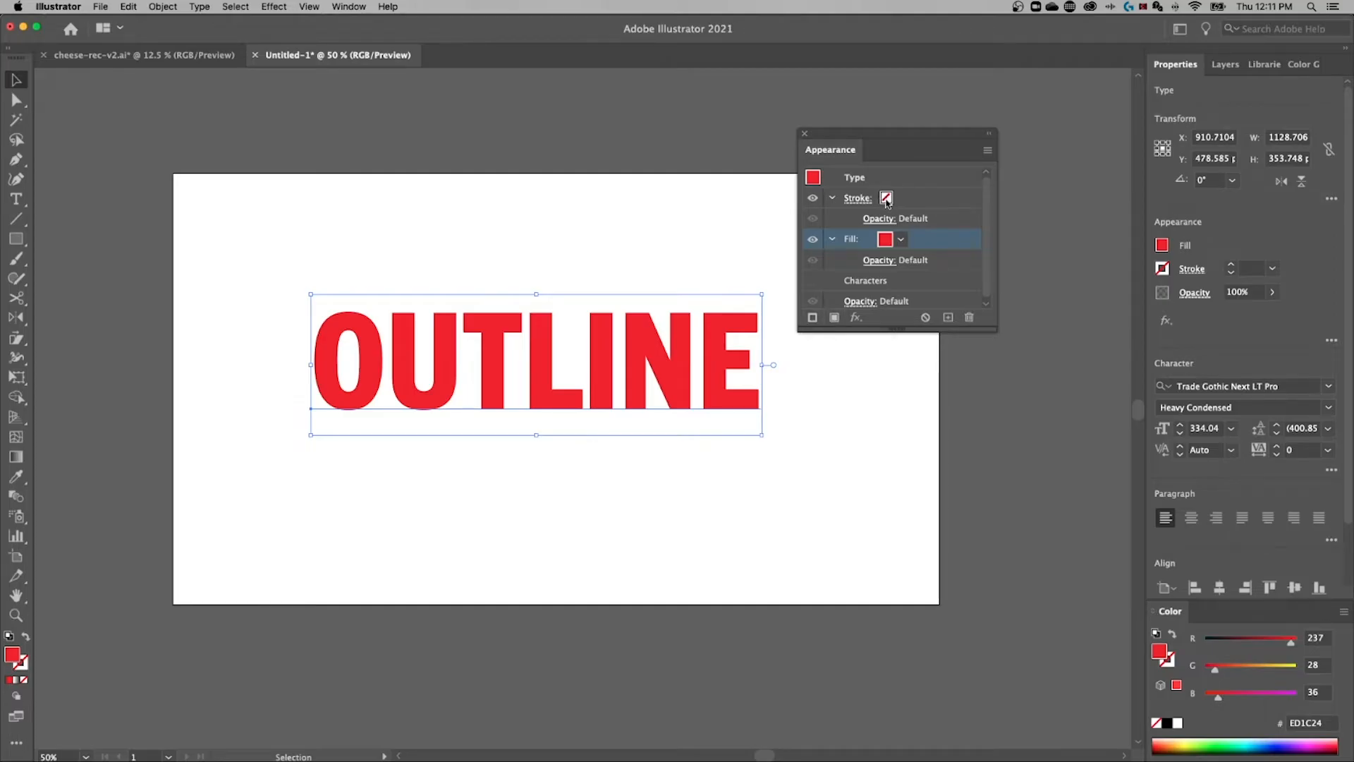
Give the OUTLINE type a black 30 pt stroke and collapse the Stroke row
{"action": "left_click", "coordinate": [857, 197]}
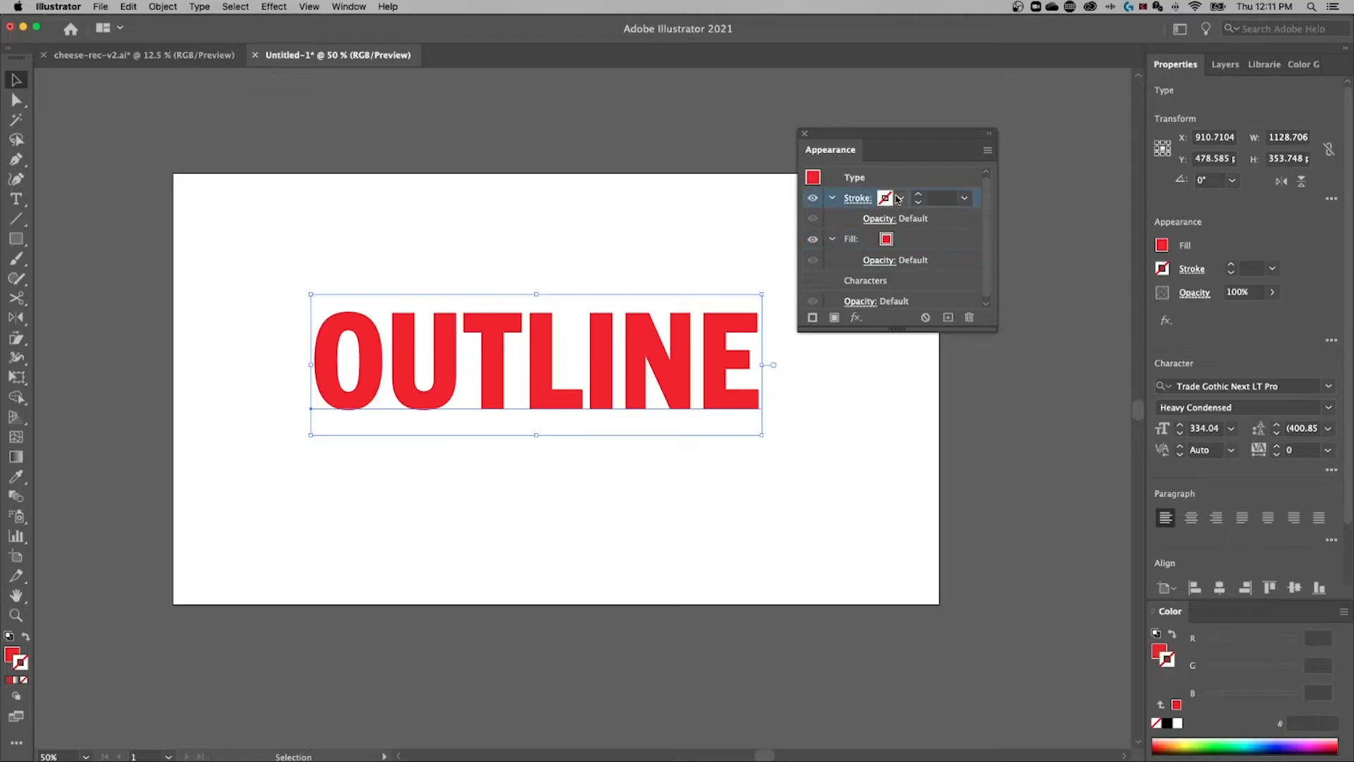
{"action": "left_click", "coordinate": [885, 197]}
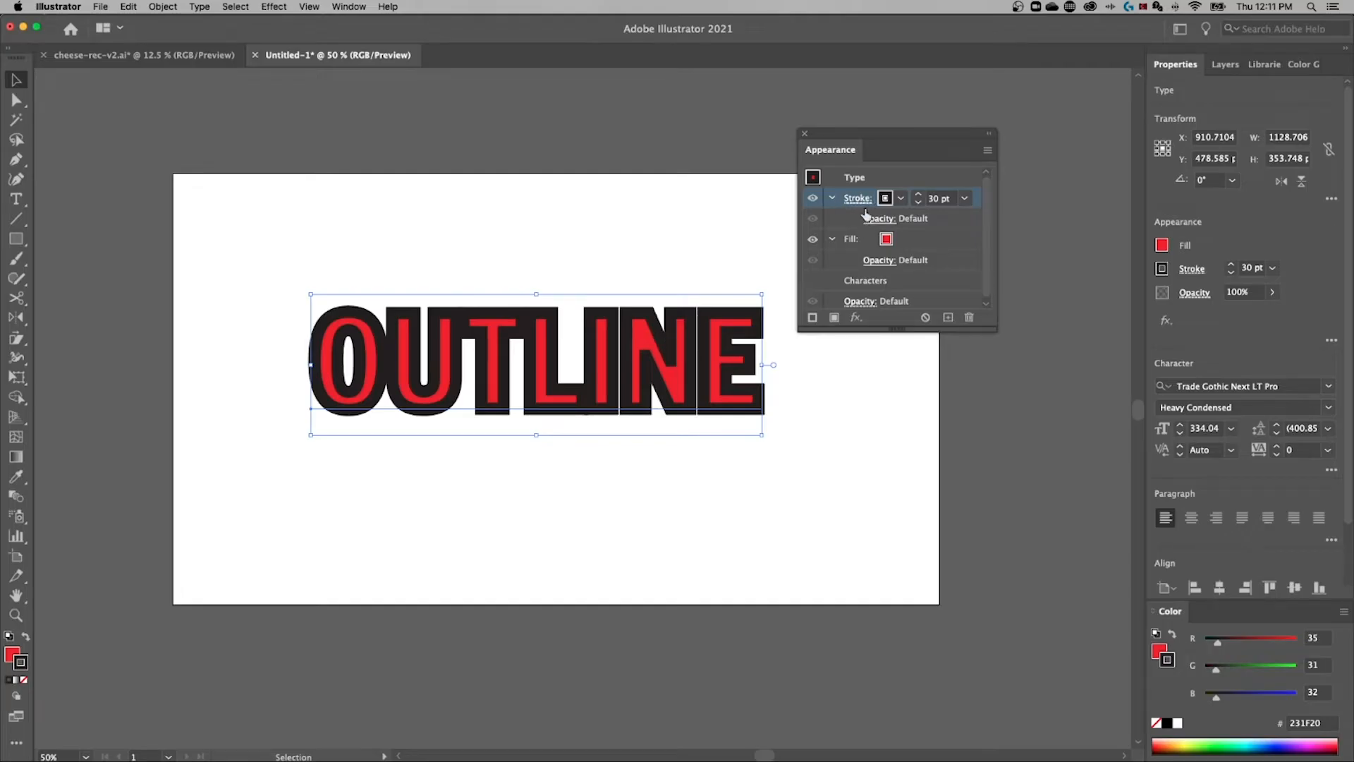
{"action": "mouse_move", "coordinate": [858, 198]}
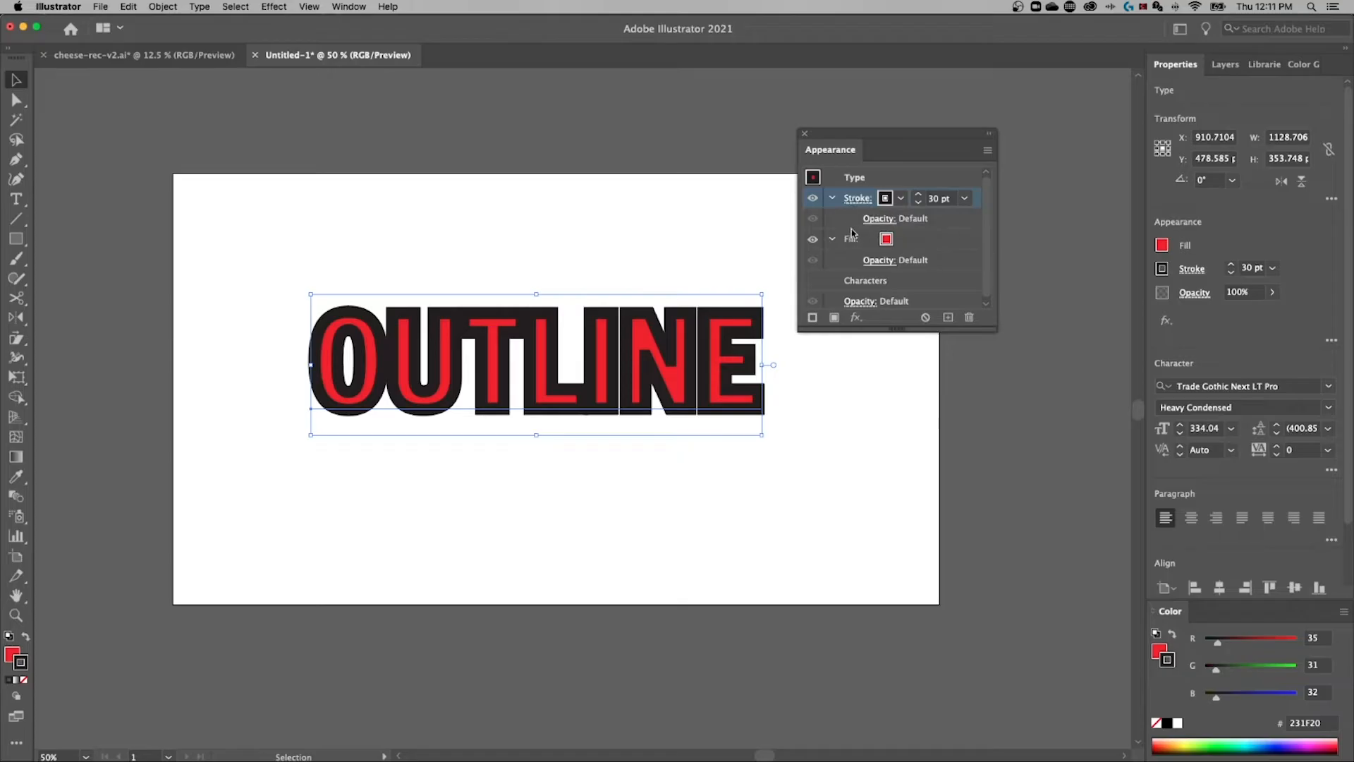
{"action": "mouse_move", "coordinate": [699, 332]}
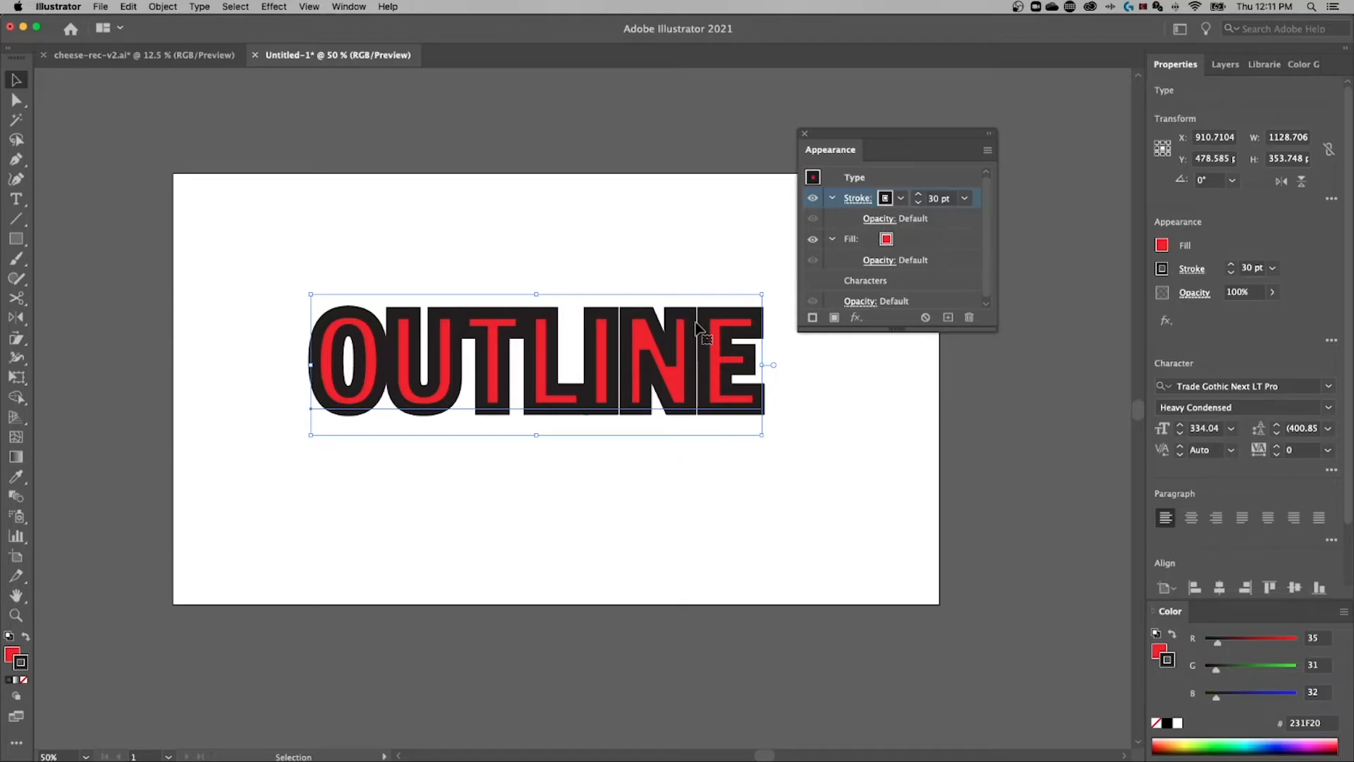
{"action": "left_click", "coordinate": [831, 197]}
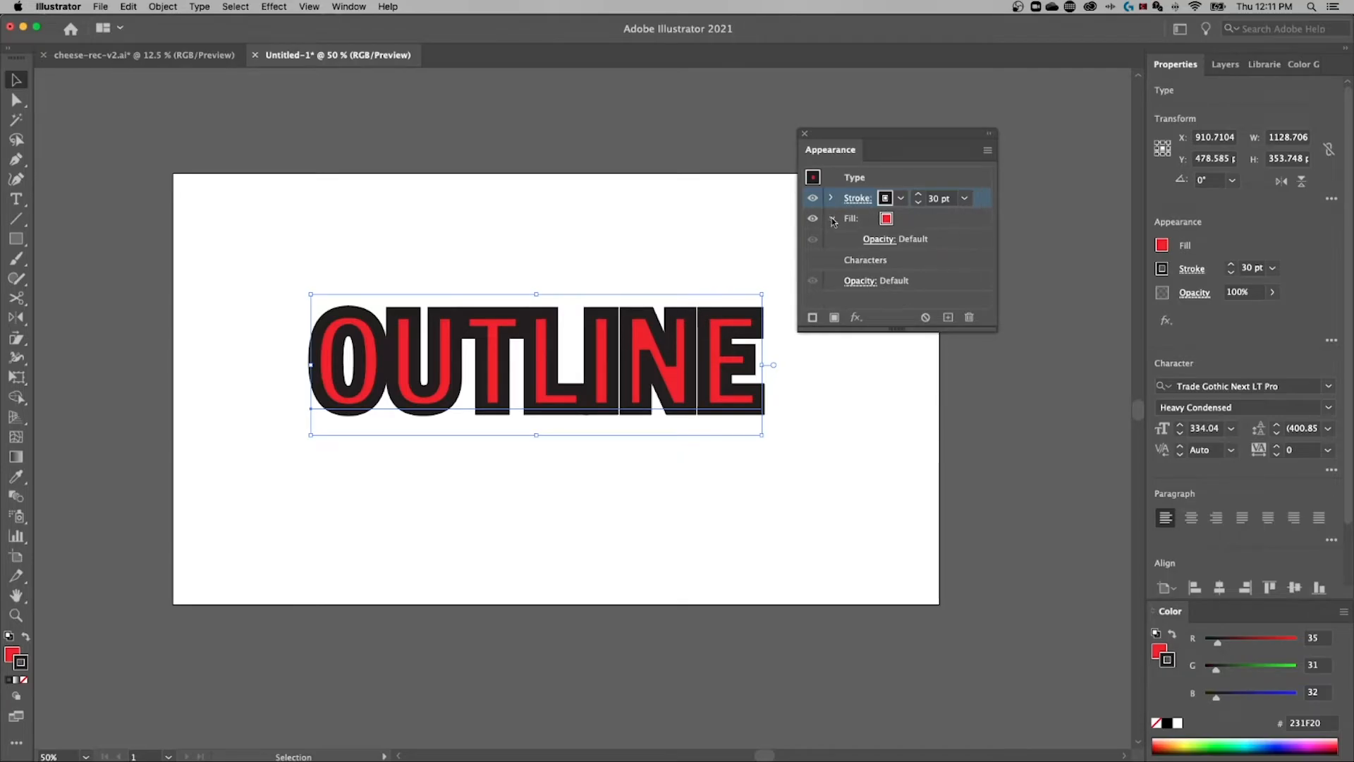